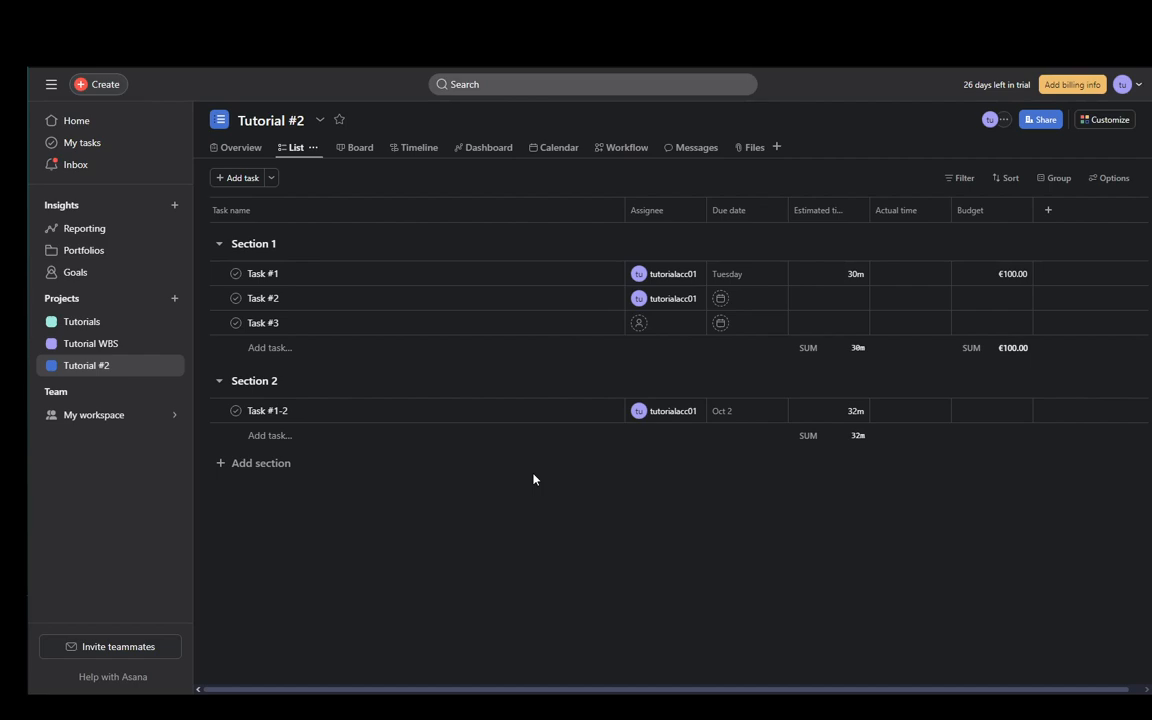
mouse_move(384, 412)
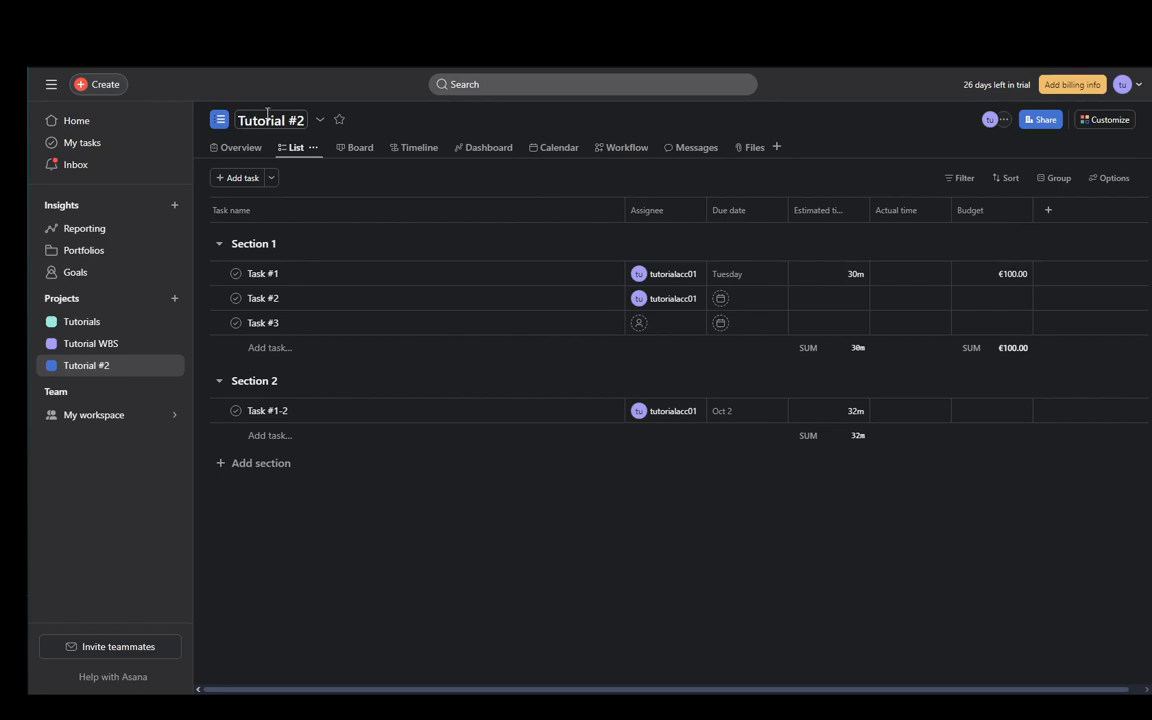
Reveal the Tutorial #2 project's action menu with its Export/Print choices.
double_click(270, 120)
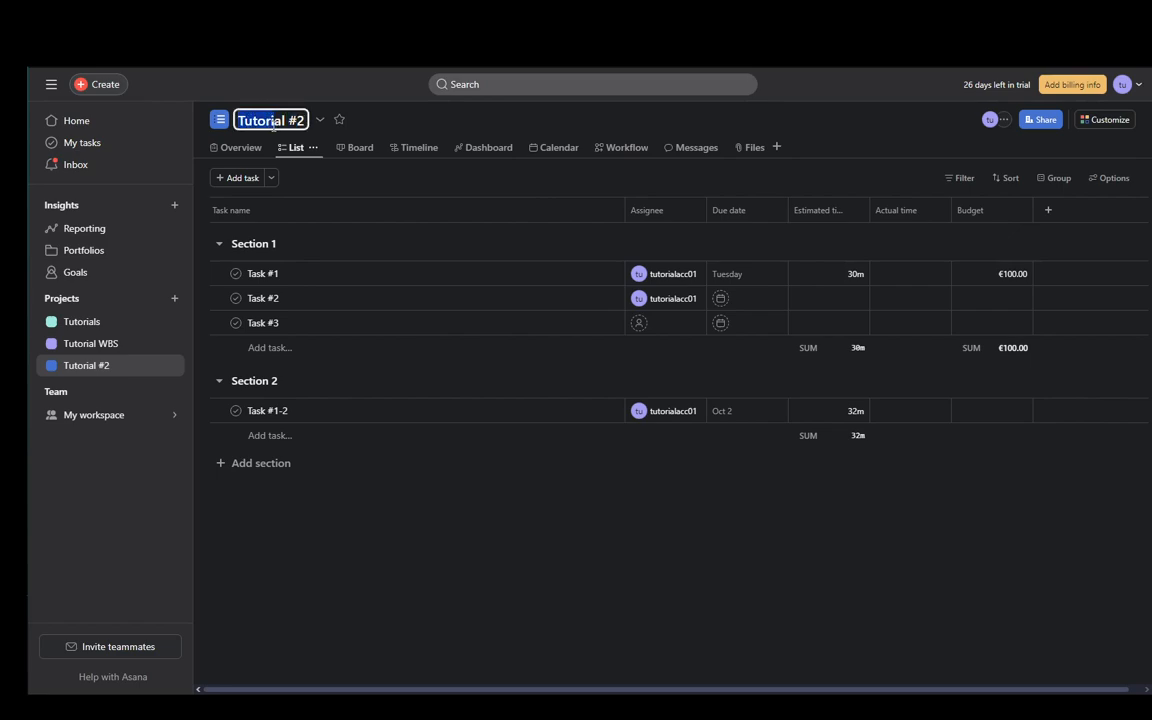
mouse_move(320, 120)
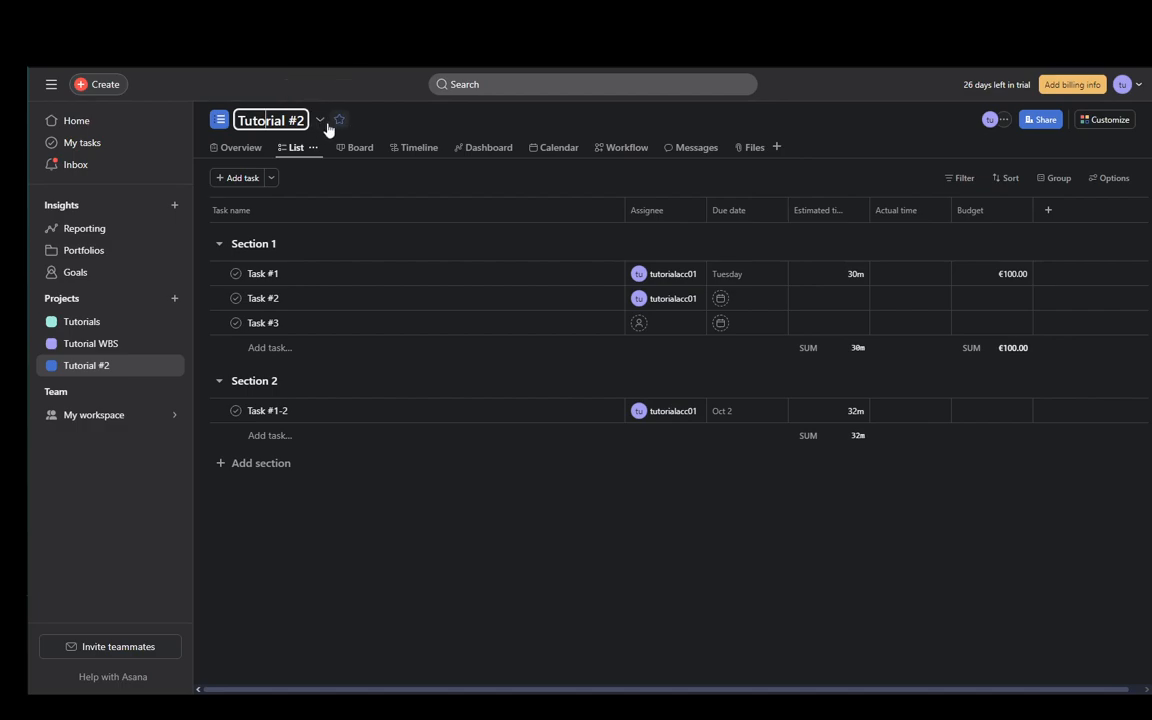
left_click(320, 120)
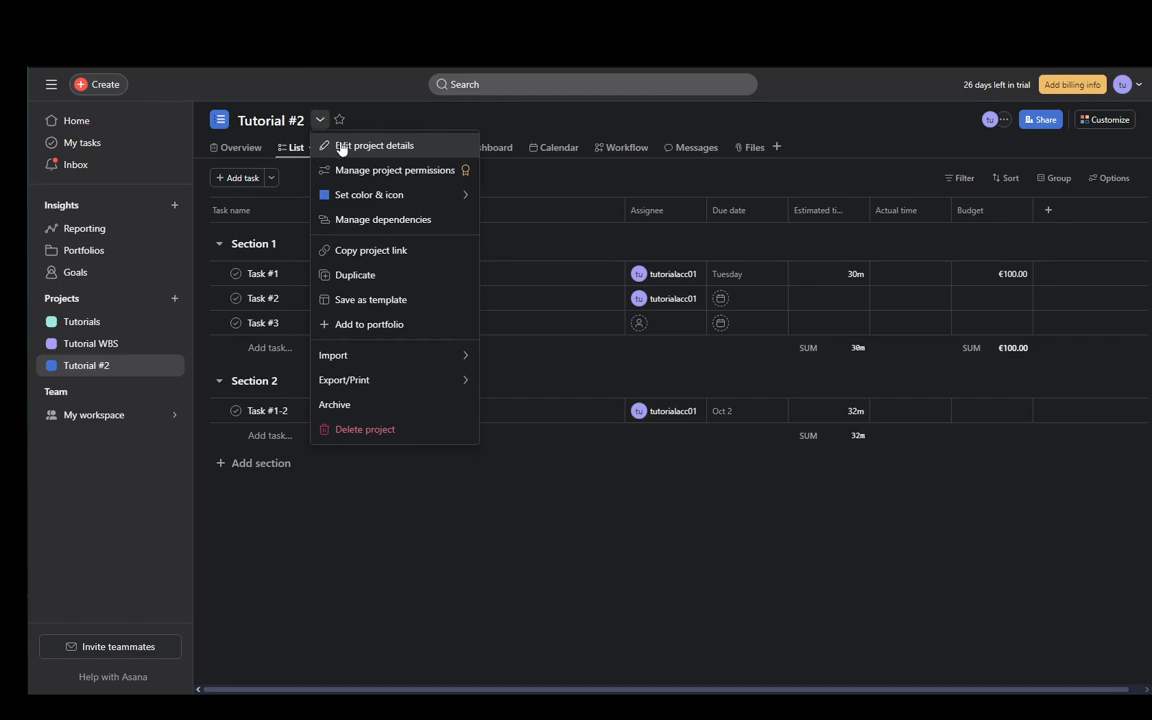
mouse_move(372, 150)
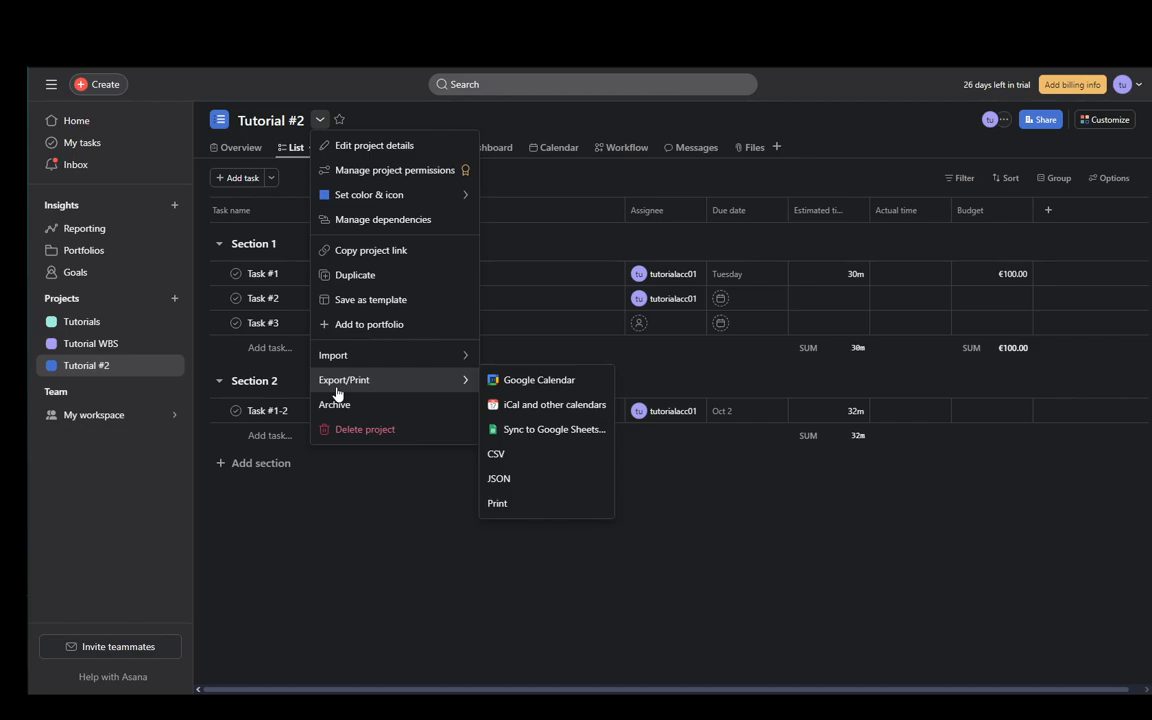
mouse_move(392, 388)
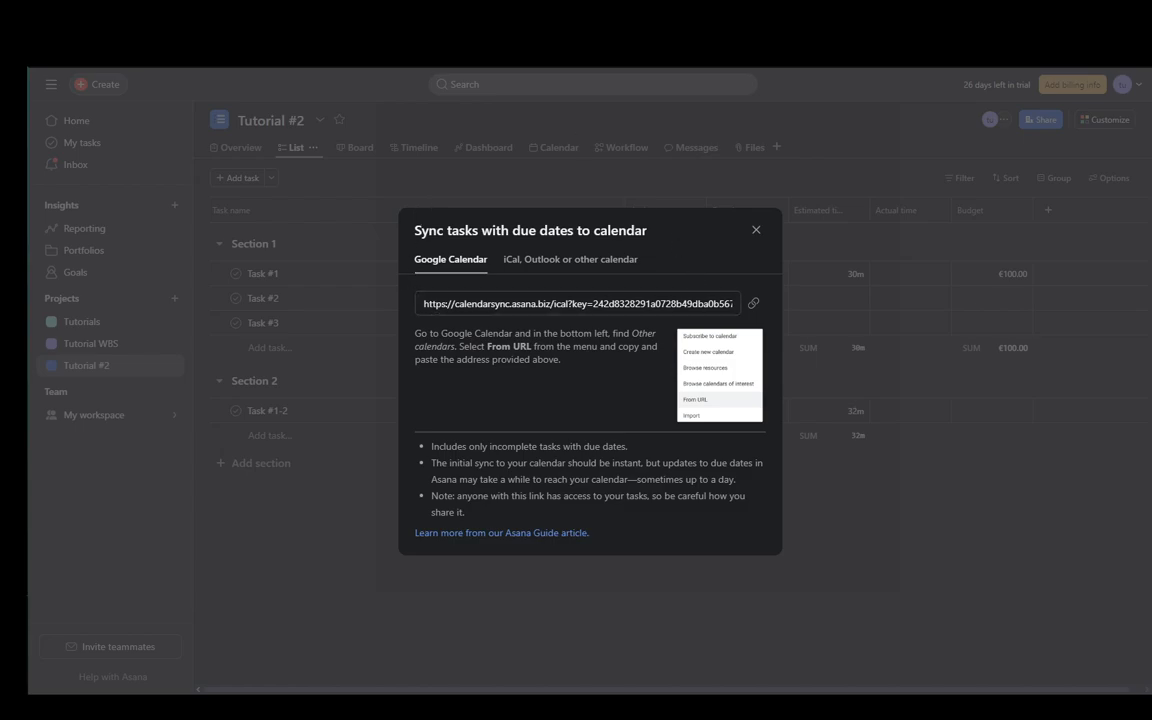
mouse_move(320, 172)
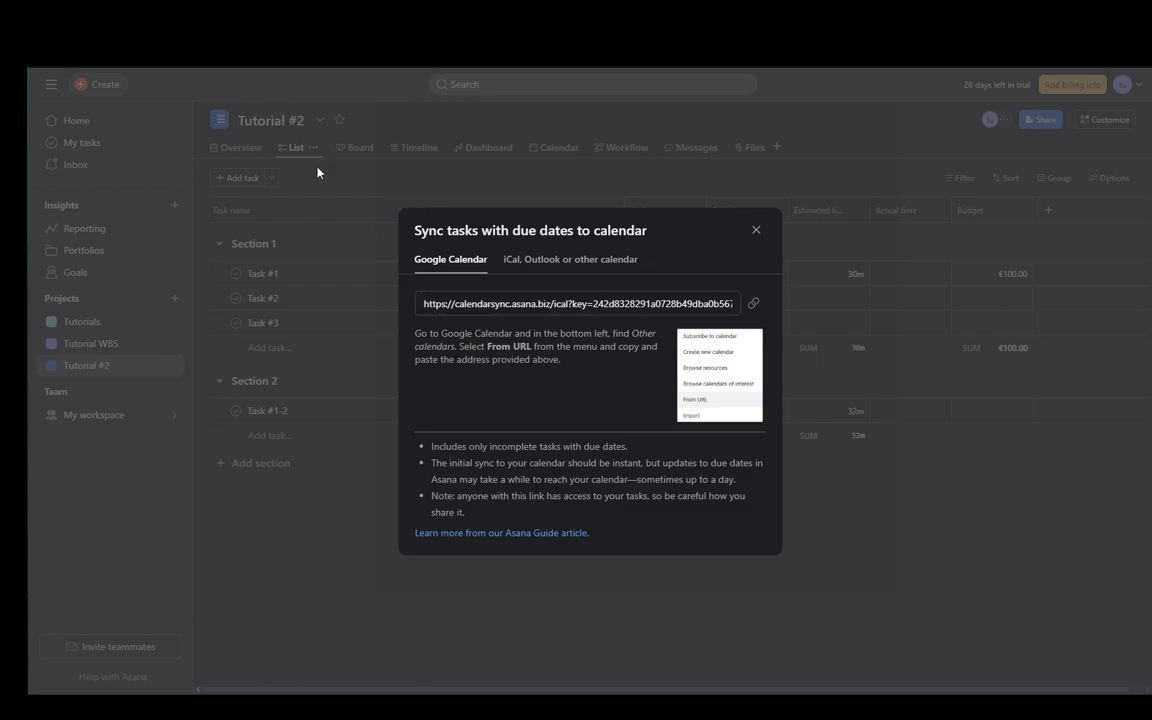
mouse_move(452, 328)
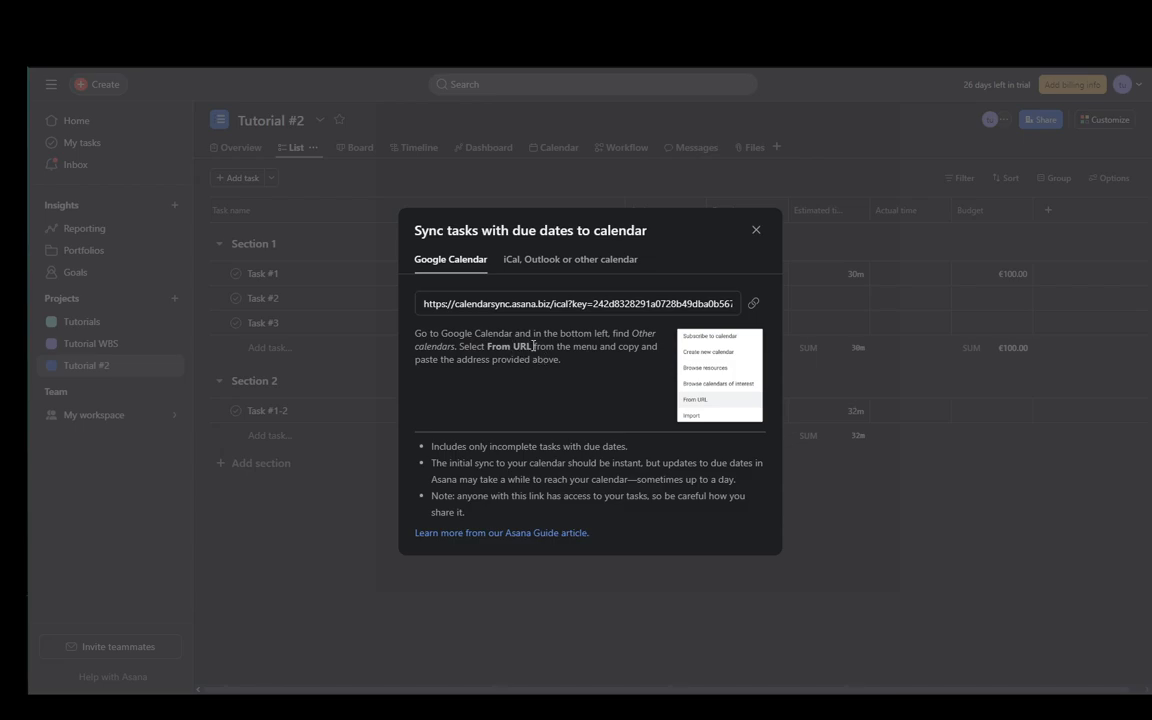
Select the Google Calendar feed URL for Tutorial #2, then dismiss the sync dialog.
triple_click(578, 304)
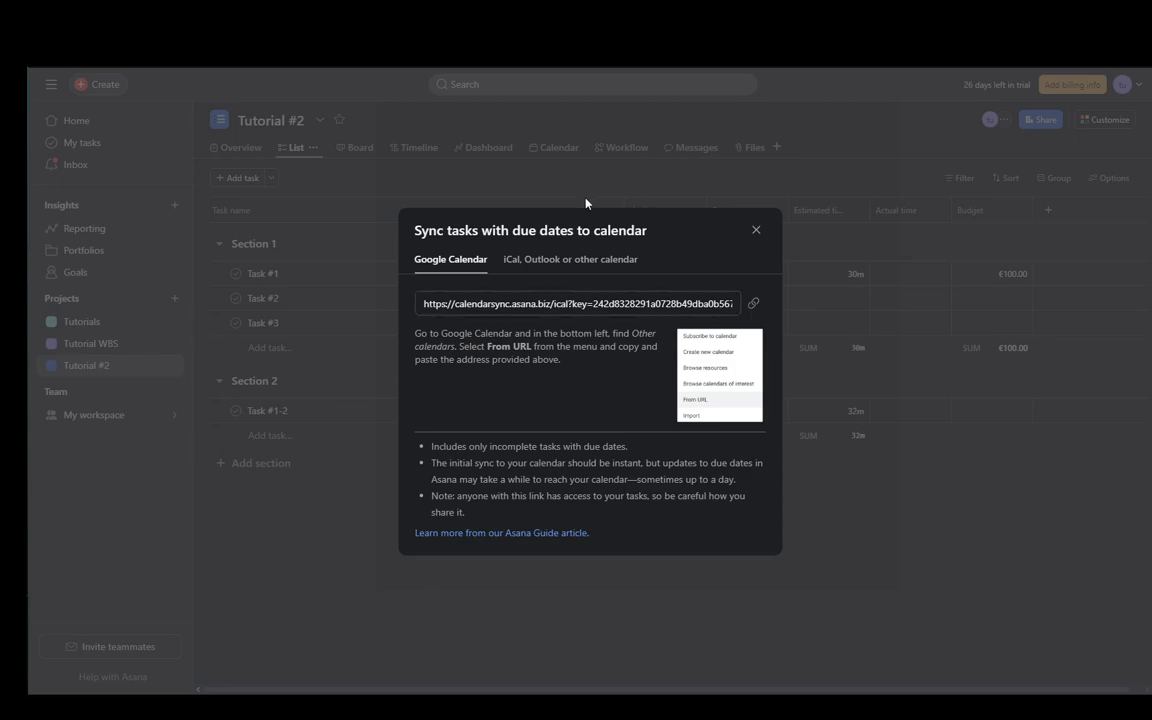
mouse_move(780, 162)
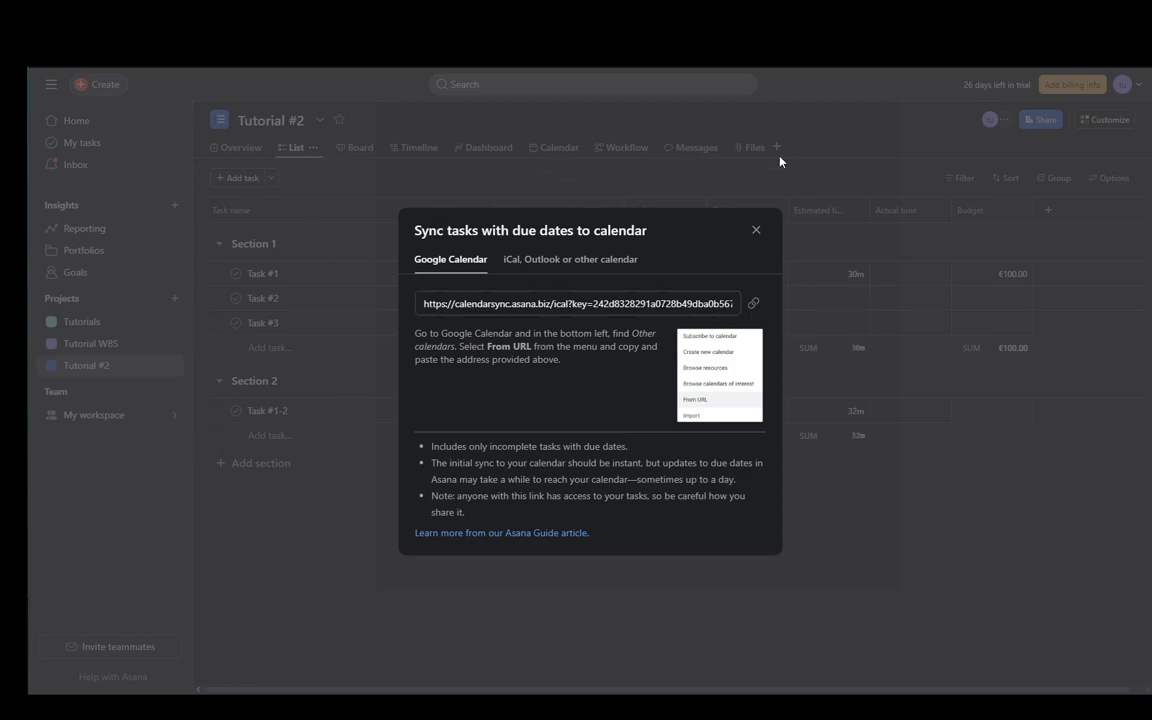
mouse_move(406, 164)
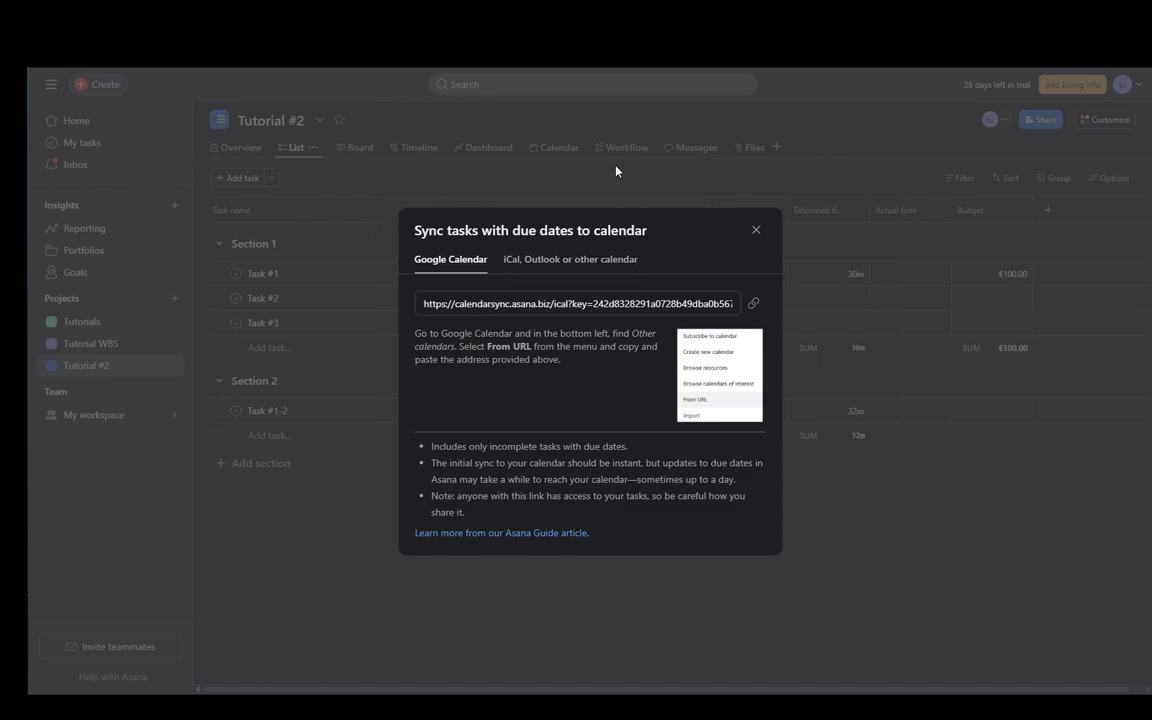
mouse_move(756, 230)
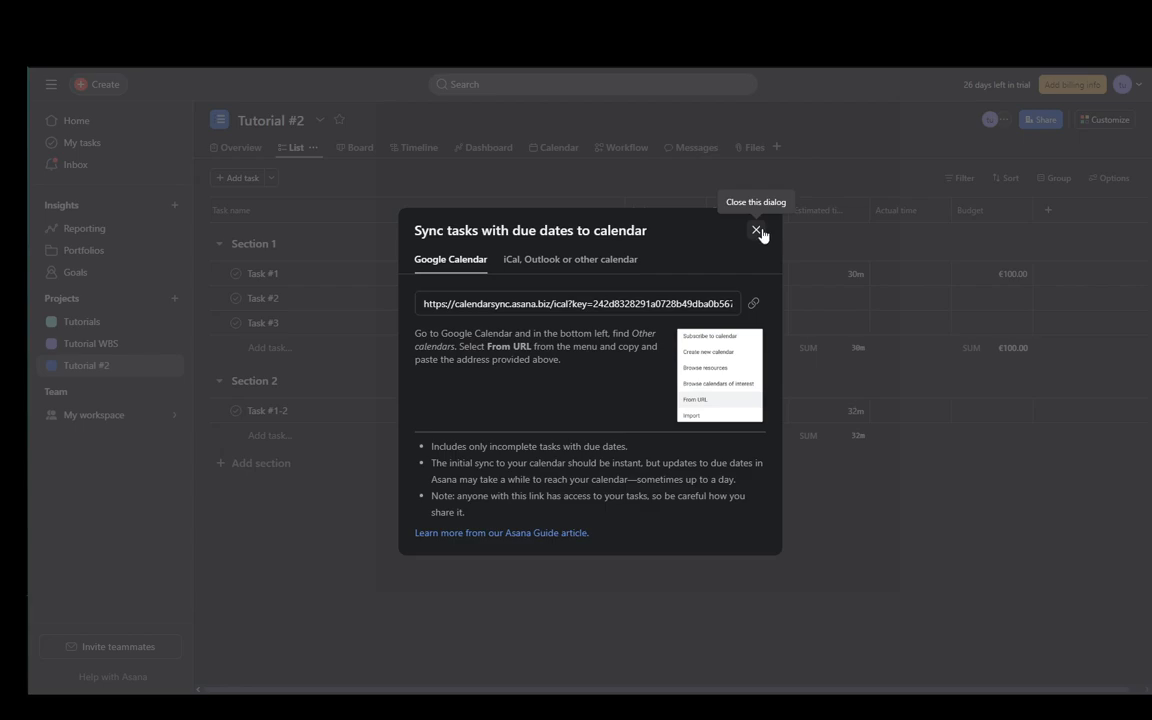
left_click(756, 230)
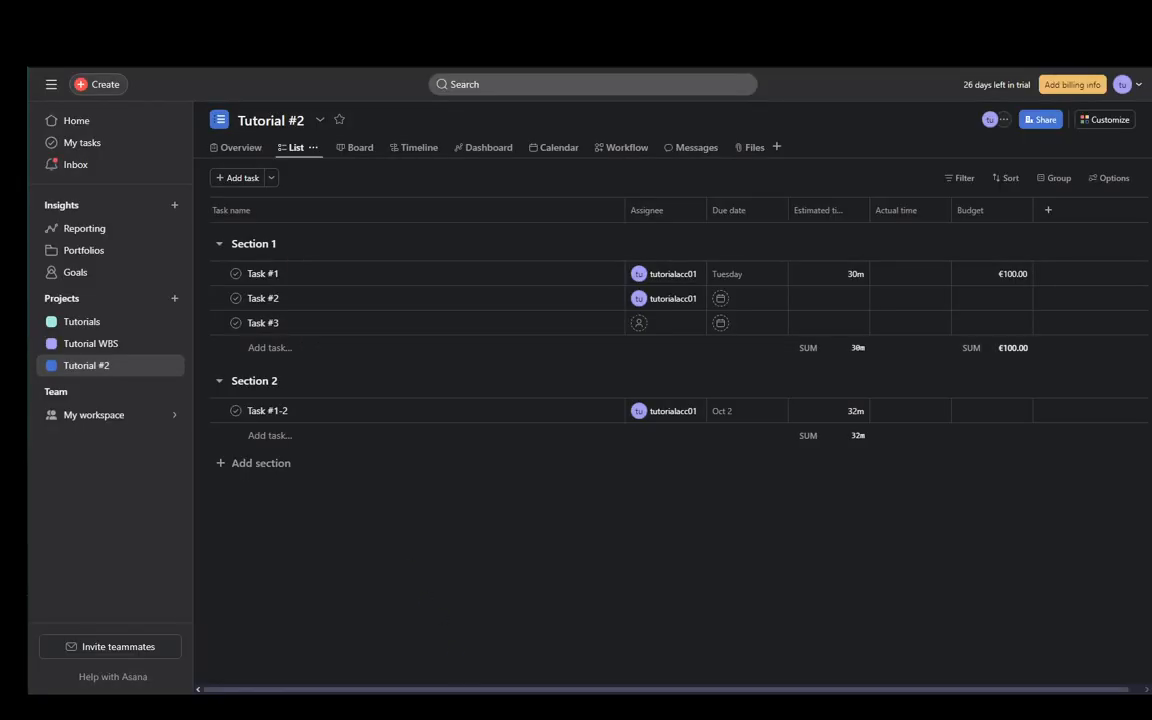
mouse_move(396, 518)
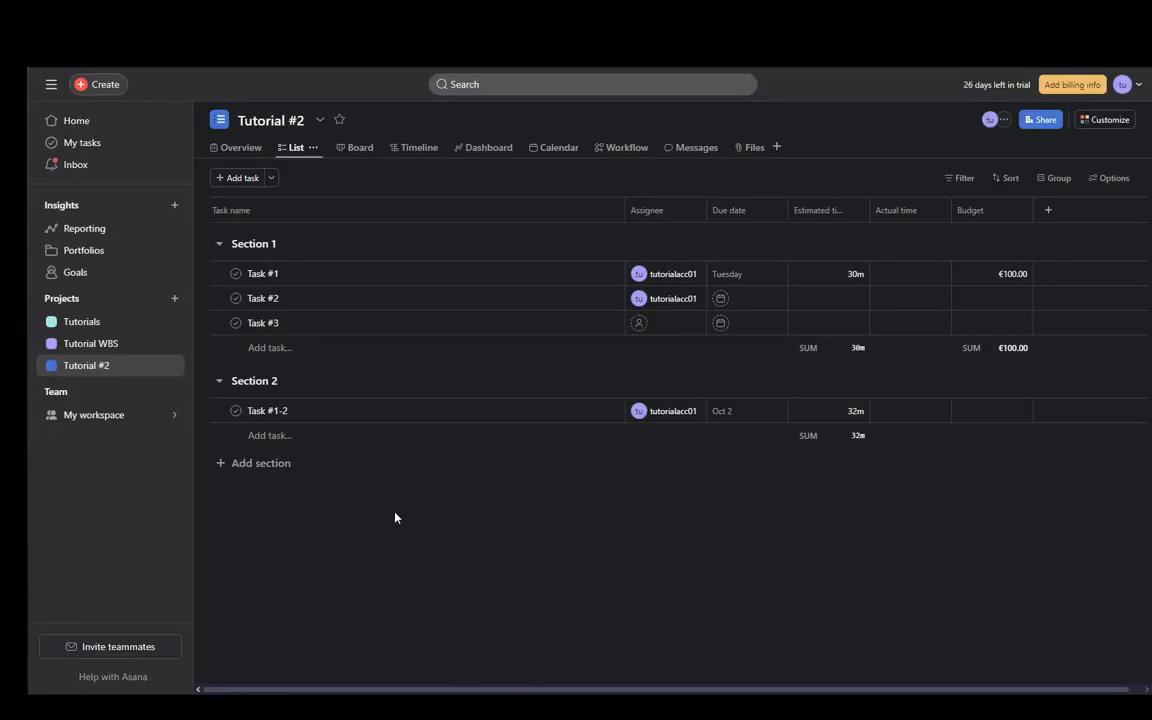